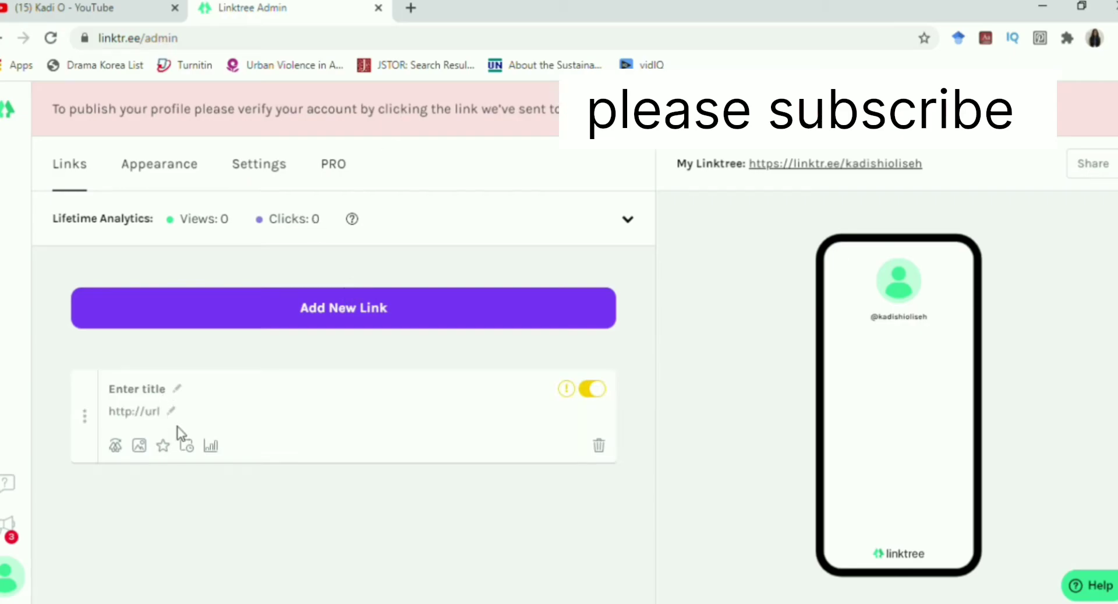
pyautogui.click(135, 389)
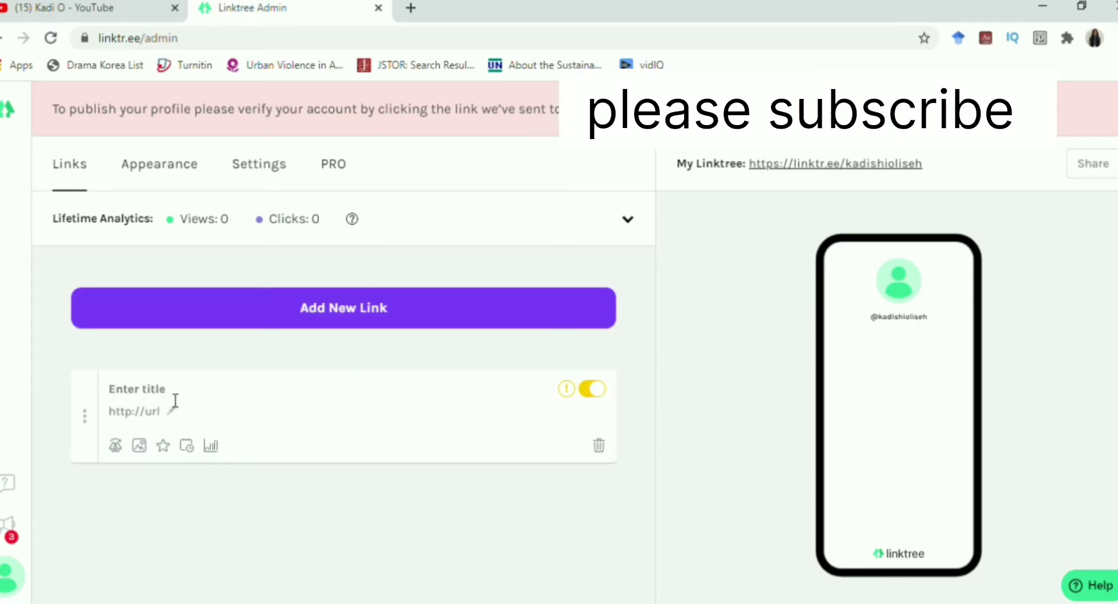
pyautogui.write('KADISHI I')
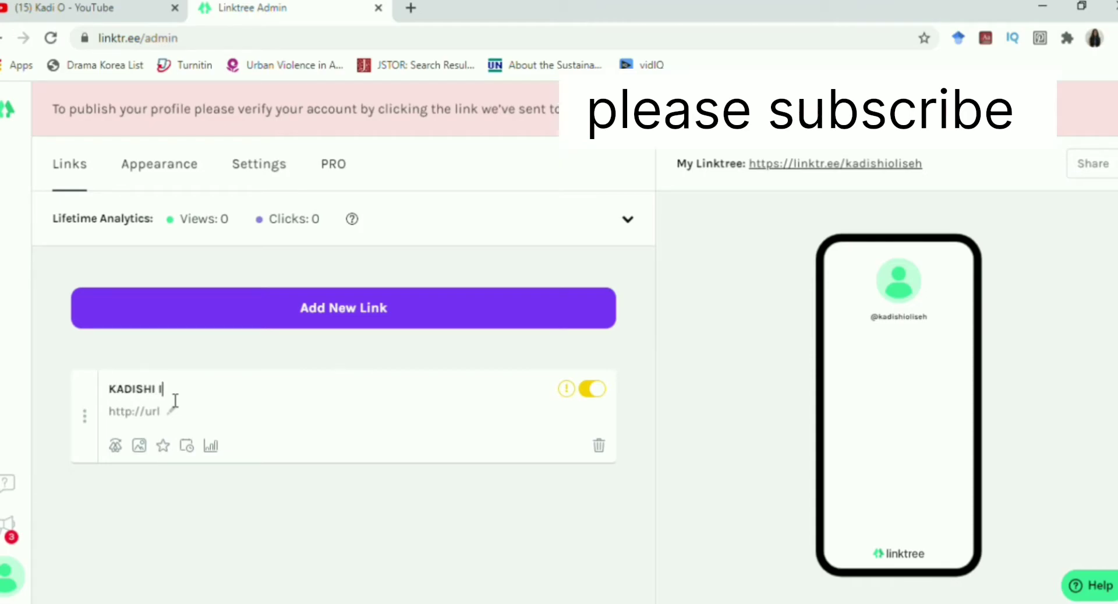
pyautogui.write('NSTAGRAM')
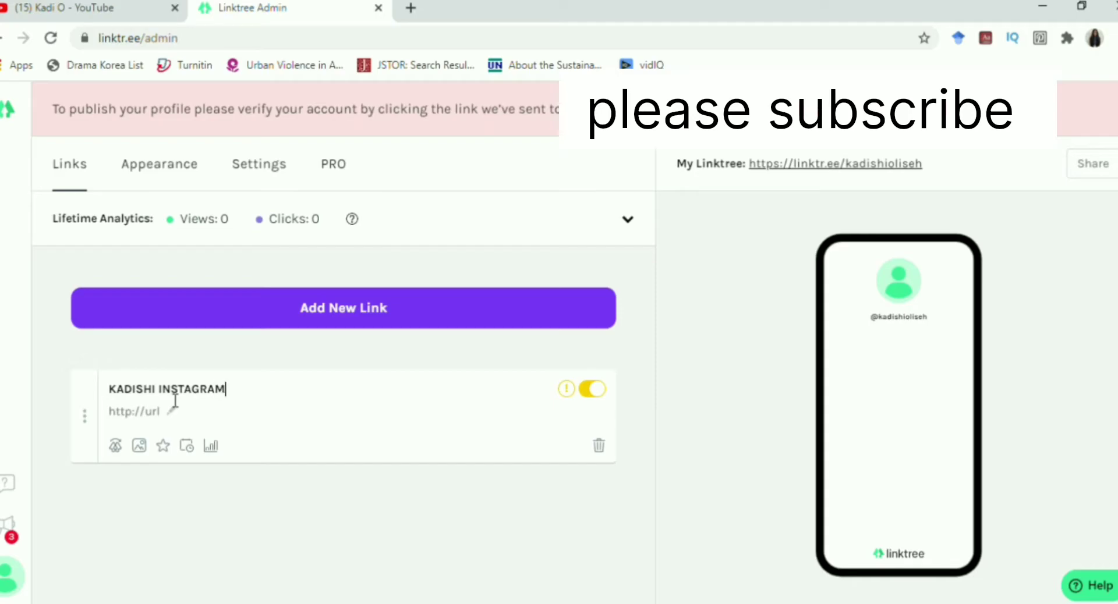
pyautogui.write('PERSONAL')
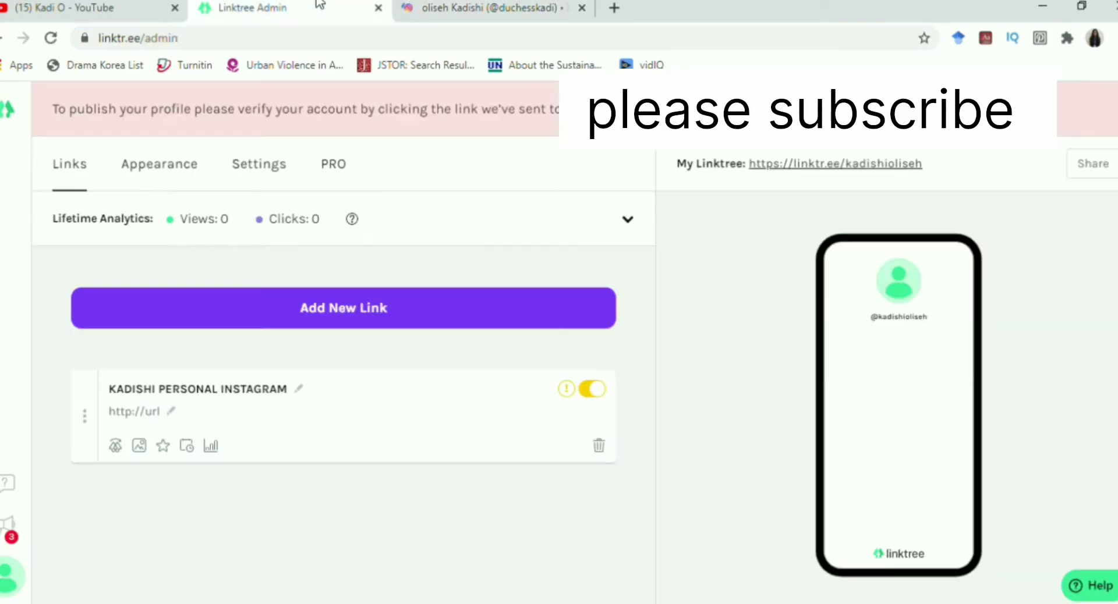
pyautogui.write('https://www.instagram.com/duchesskadi/')
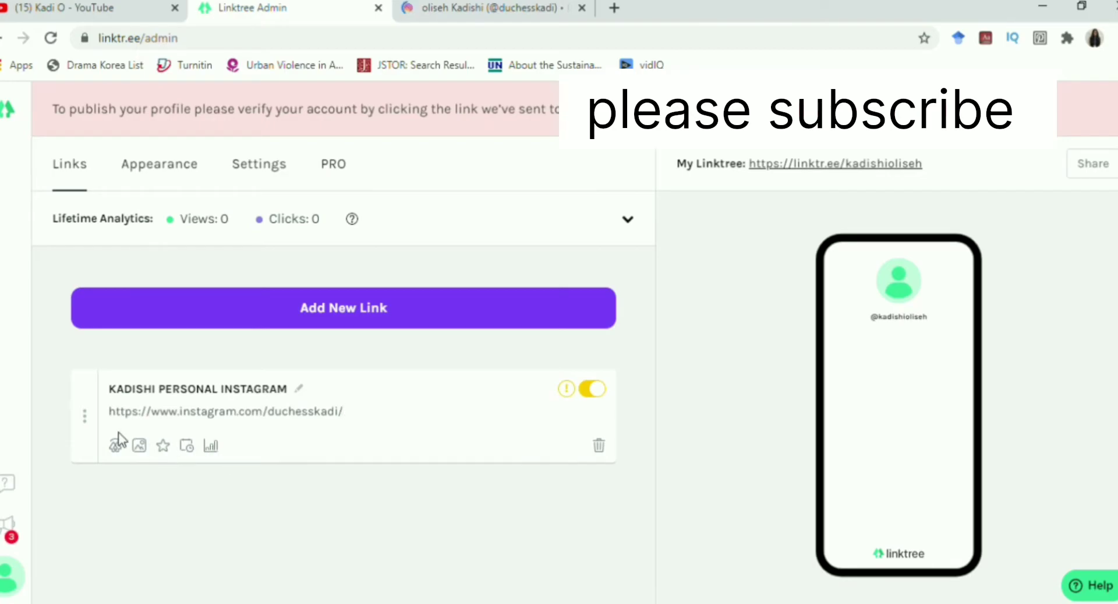
pyautogui.click(591, 389)
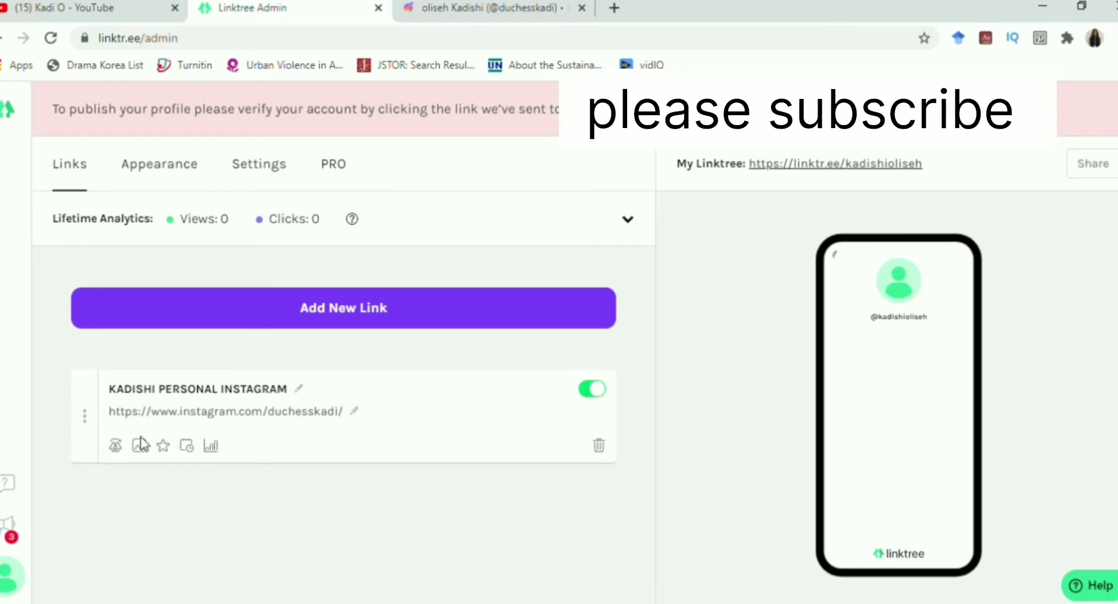
# Start setting the Instagram link's thumbnail, choosing Instagram as the photo source
pyautogui.click(140, 446)
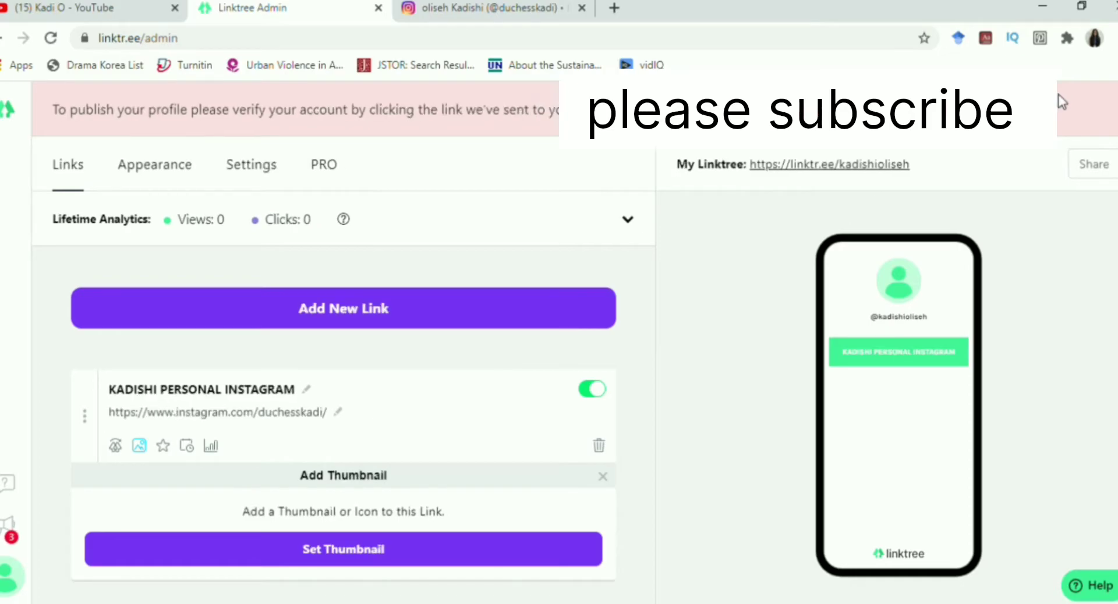
pyautogui.click(343, 549)
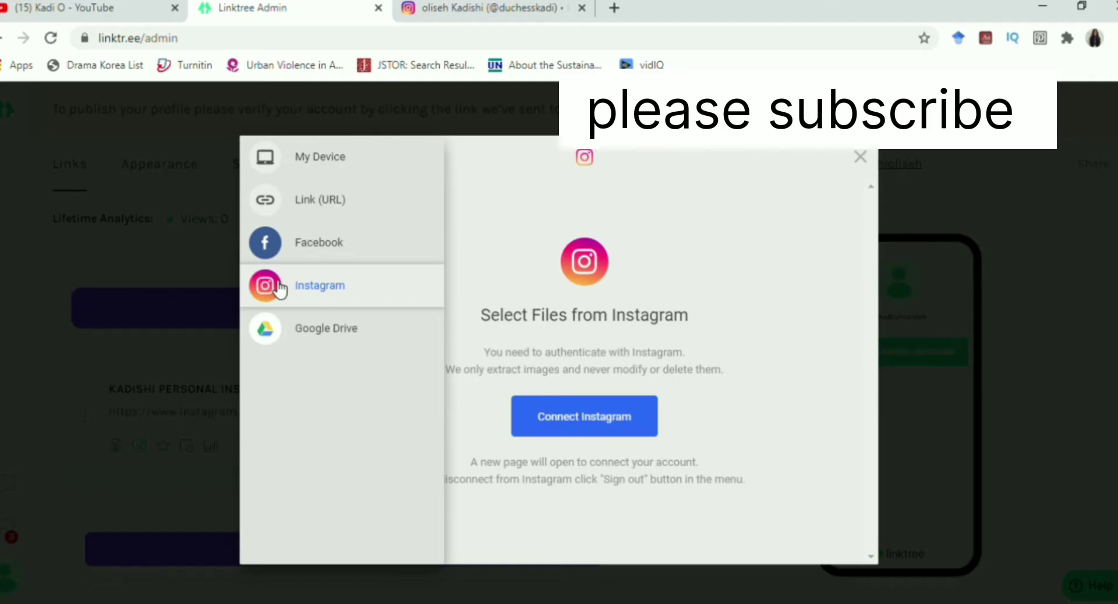
pyautogui.click(583, 416)
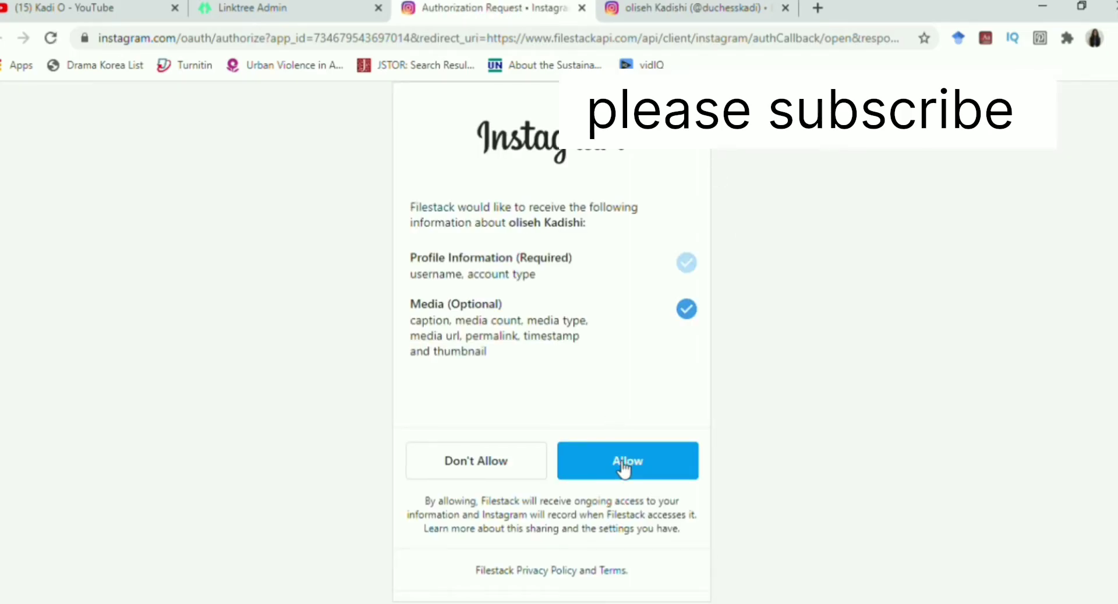
pyautogui.moveTo(632, 487)
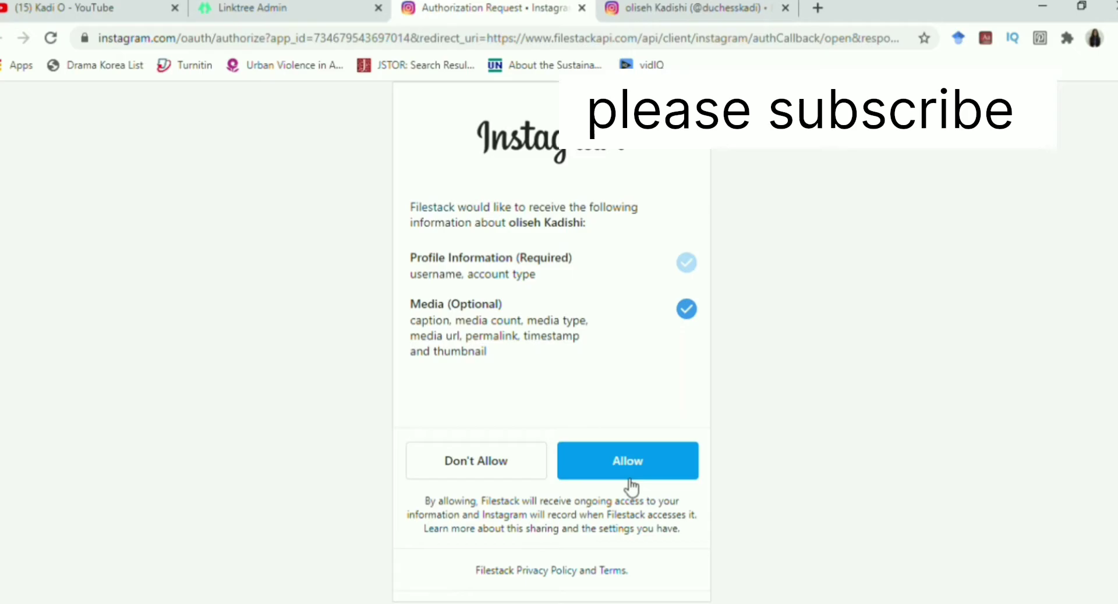
# Allow Instagram photo access for the thumbnail picker
pyautogui.click(626, 461)
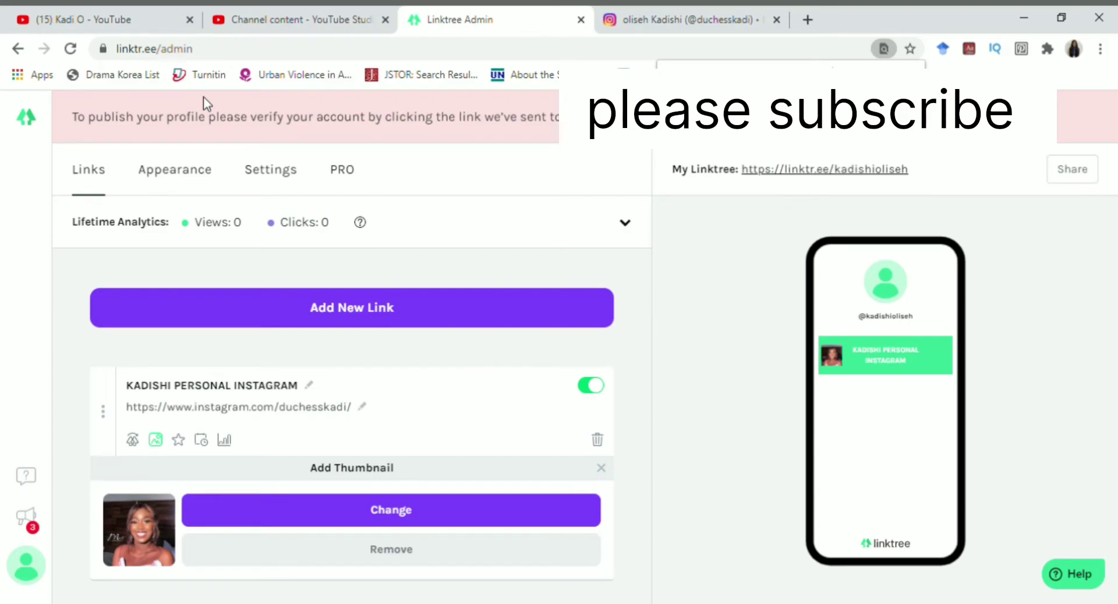
pyautogui.moveTo(141, 420)
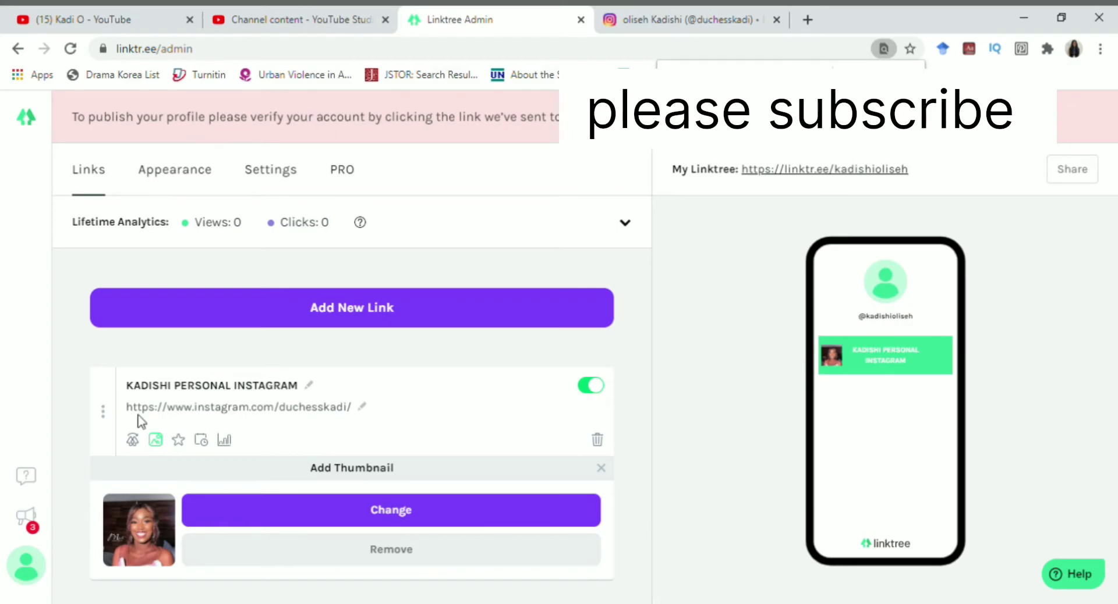
pyautogui.moveTo(262, 438)
pyautogui.write('KADI O ')
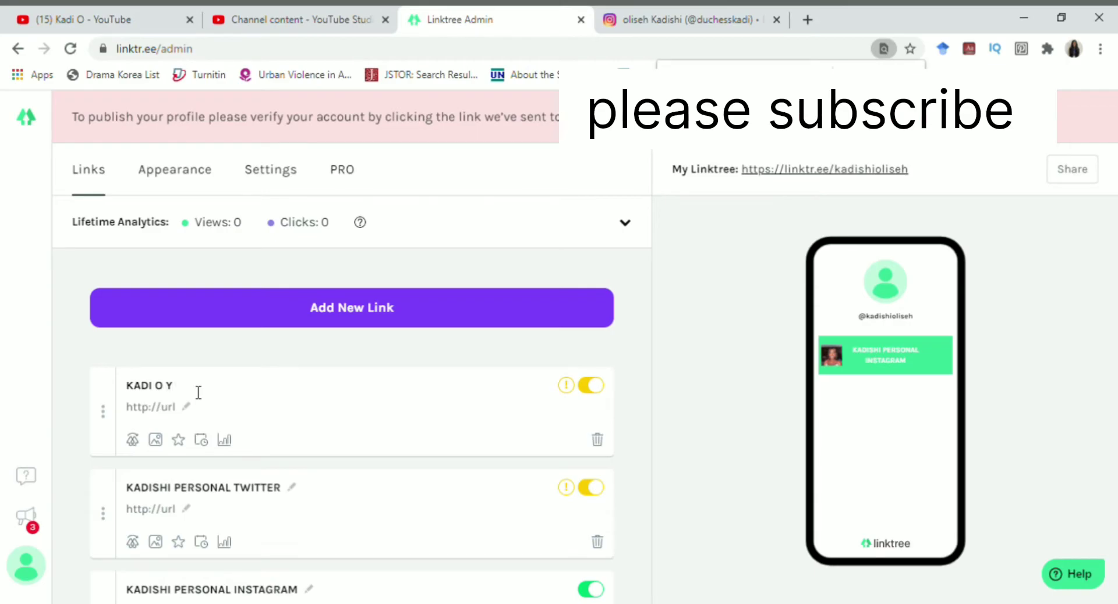
# Finish the 'KADI O YOUTUBE' link title and switch to the YouTube tab
pyautogui.write('YOUTUBE')
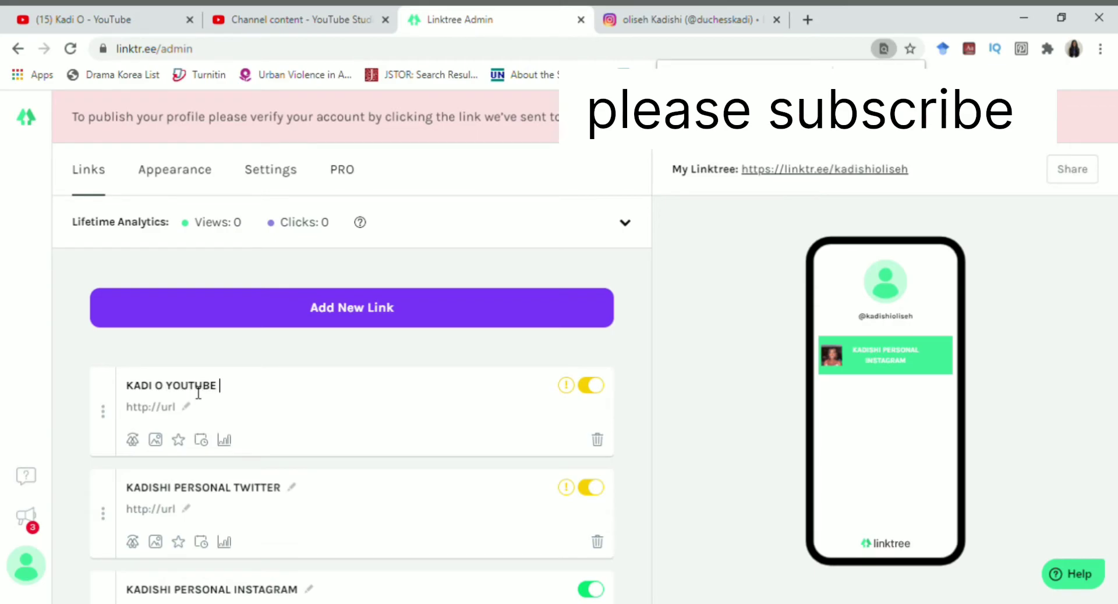
pyautogui.click(100, 19)
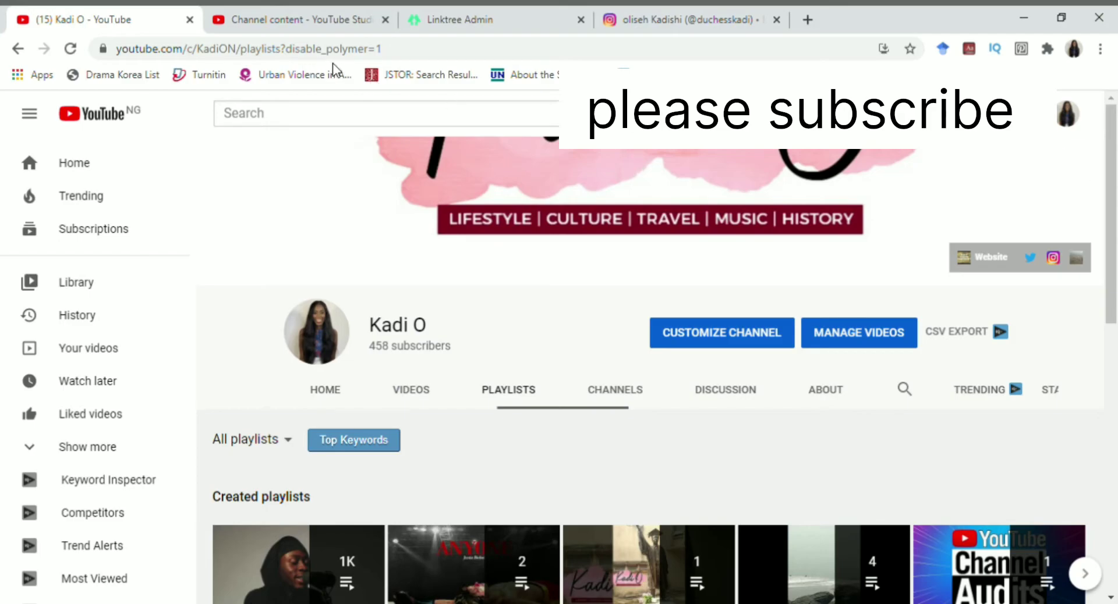
pyautogui.moveTo(340, 305)
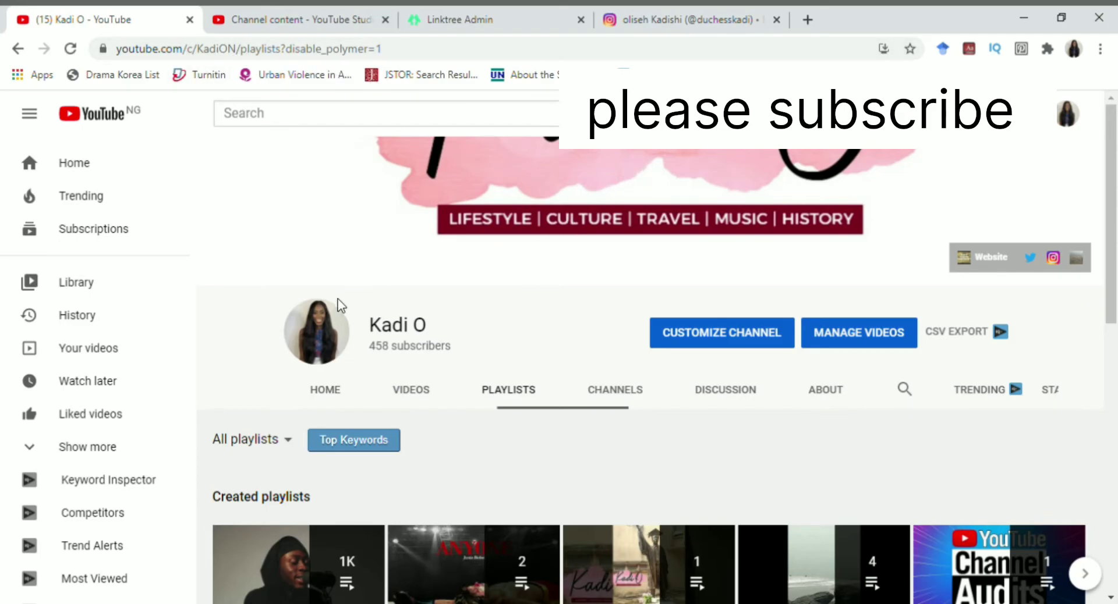
pyautogui.moveTo(435, 397)
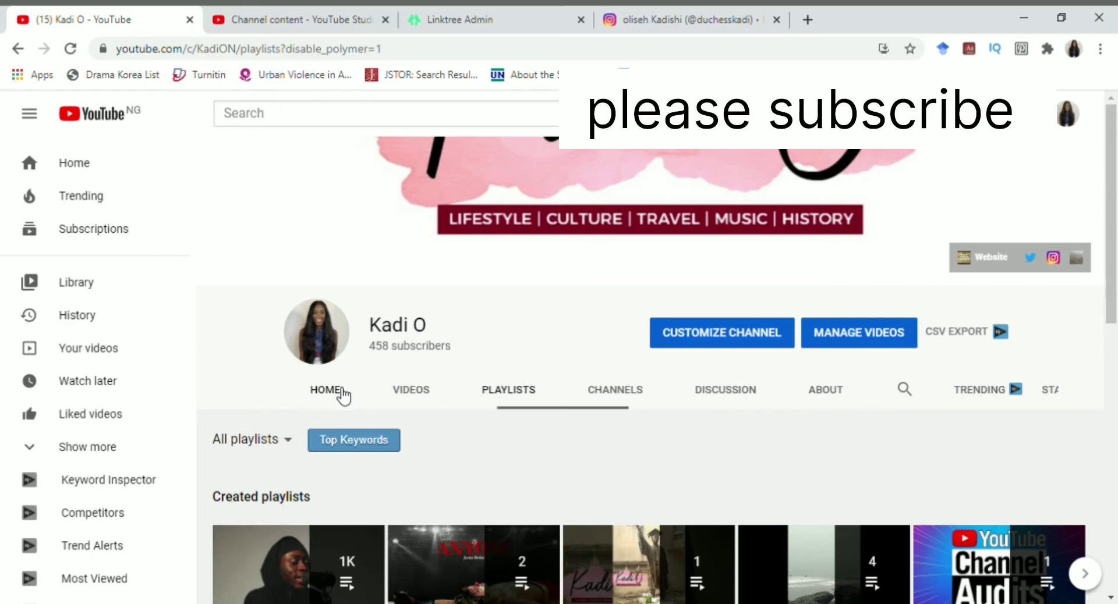
# Open the Kadi O channel's HOME page and select its web address
pyautogui.click(324, 390)
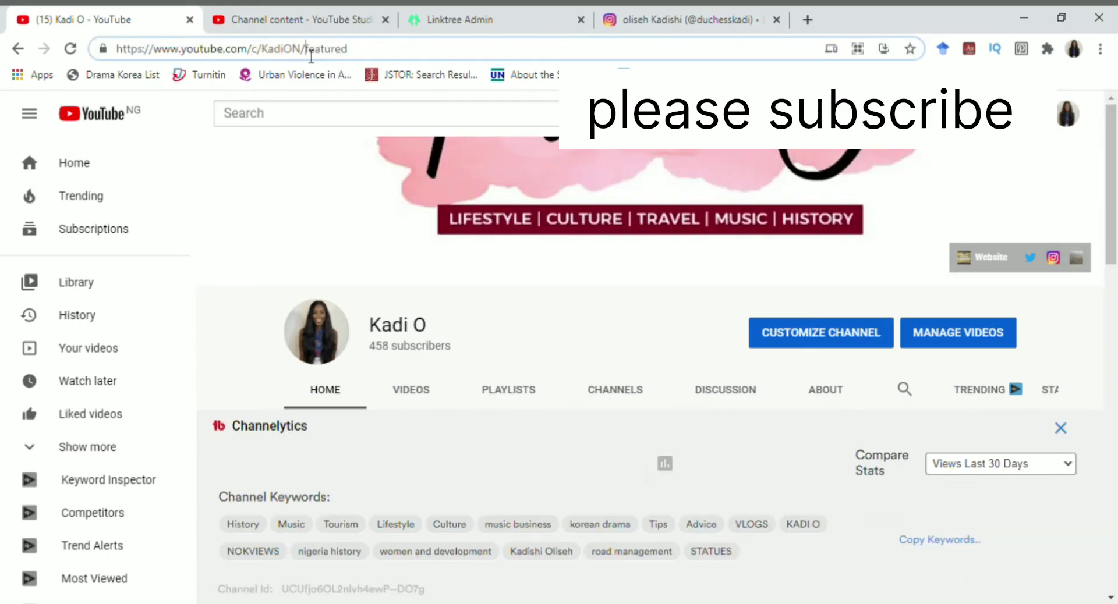
pyautogui.click(214, 48)
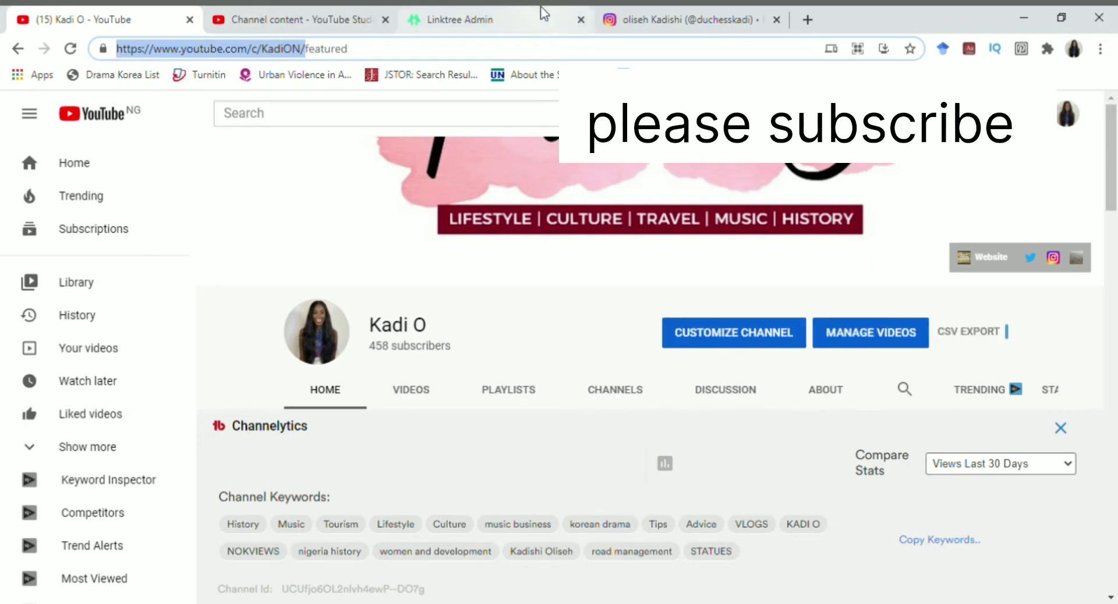
pyautogui.click(464, 19)
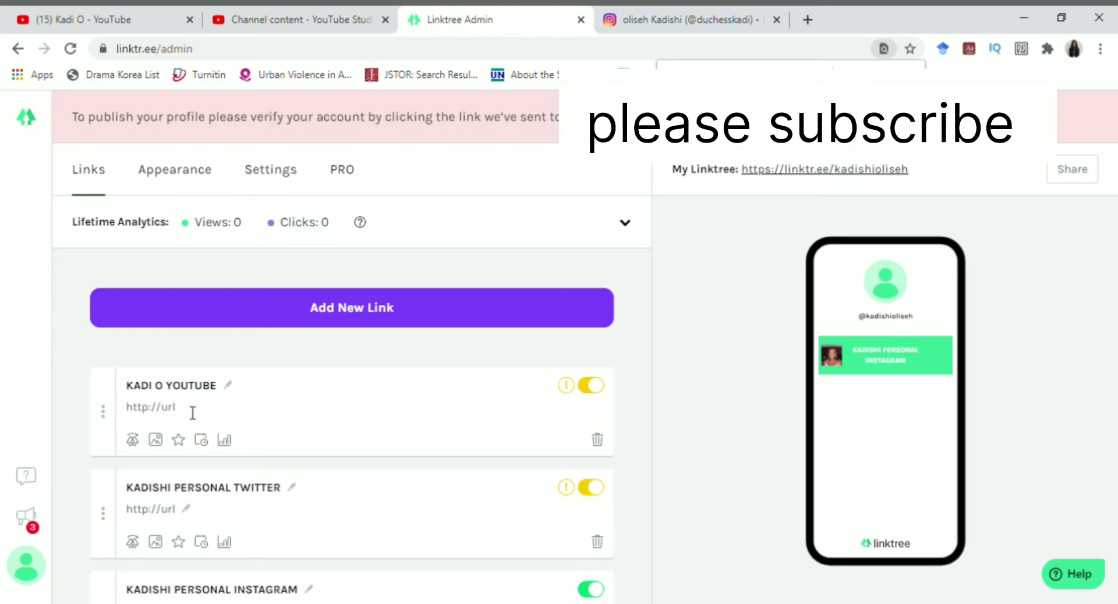
pyautogui.write('https://www.youtube.com/c/KadiON/')
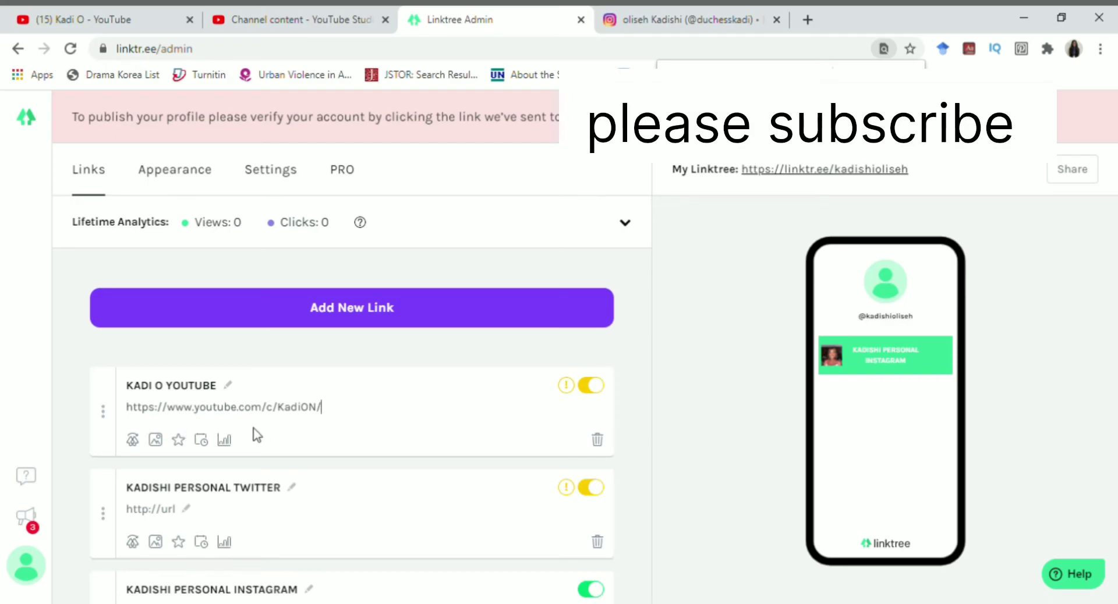
pyautogui.moveTo(157, 440)
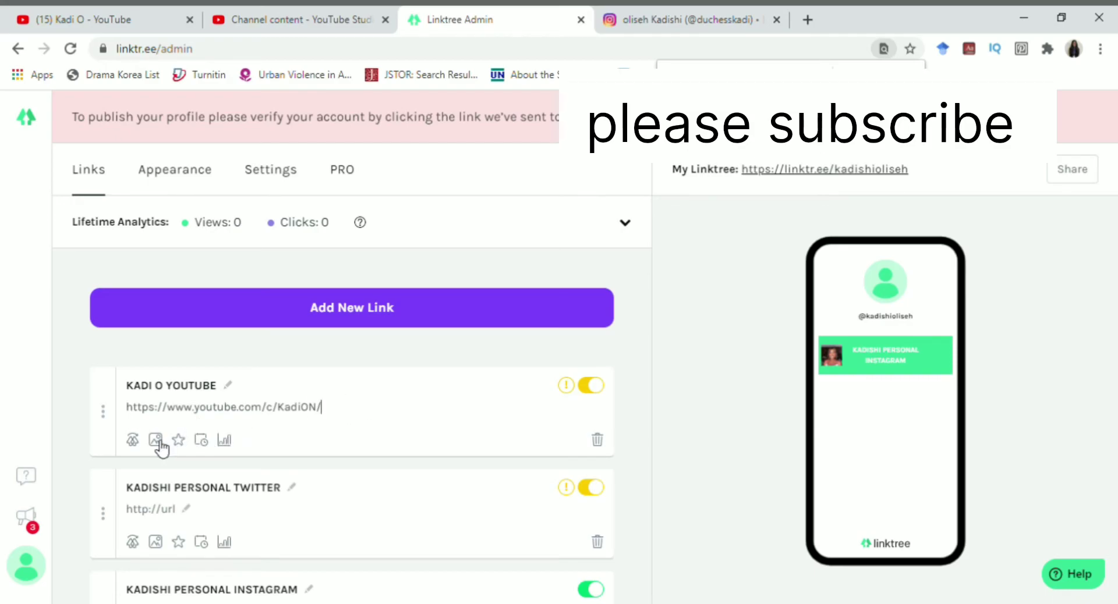
pyautogui.click(155, 439)
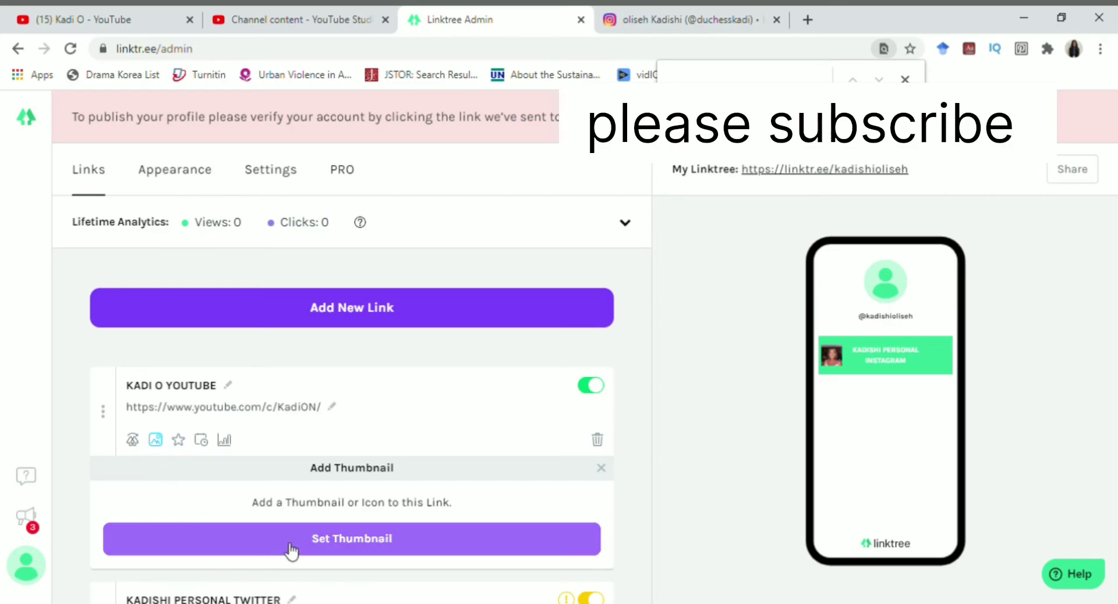
pyautogui.click(352, 538)
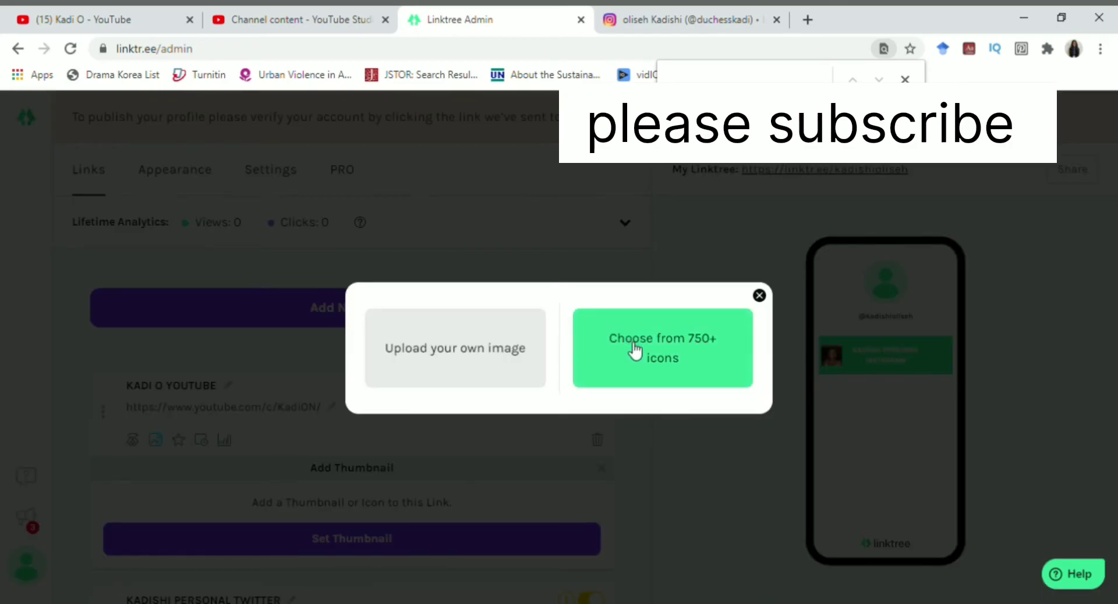
pyautogui.click(758, 296)
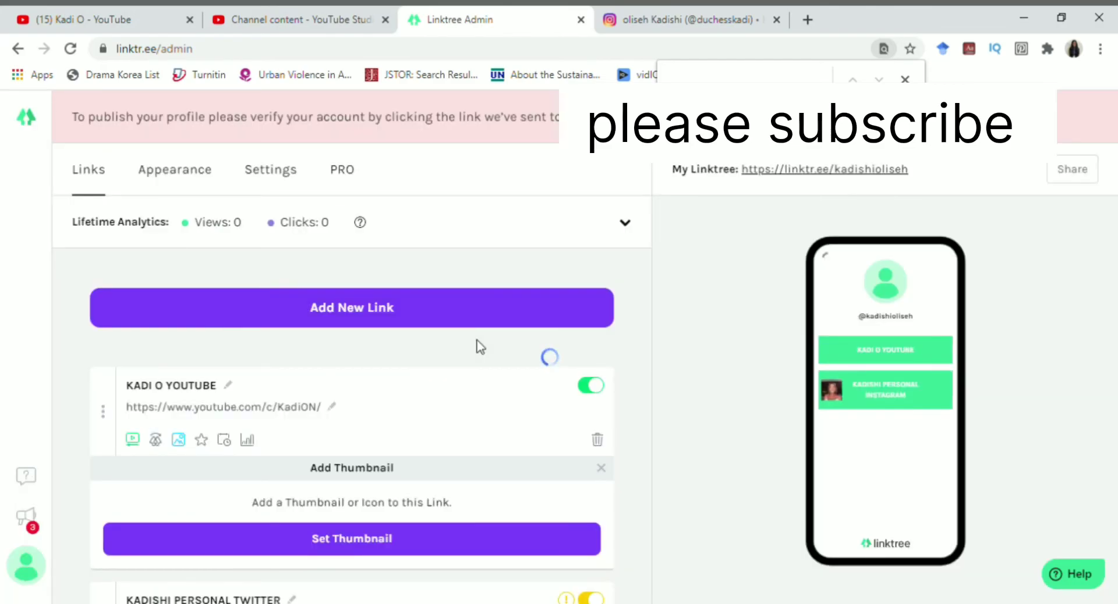
pyautogui.click(351, 539)
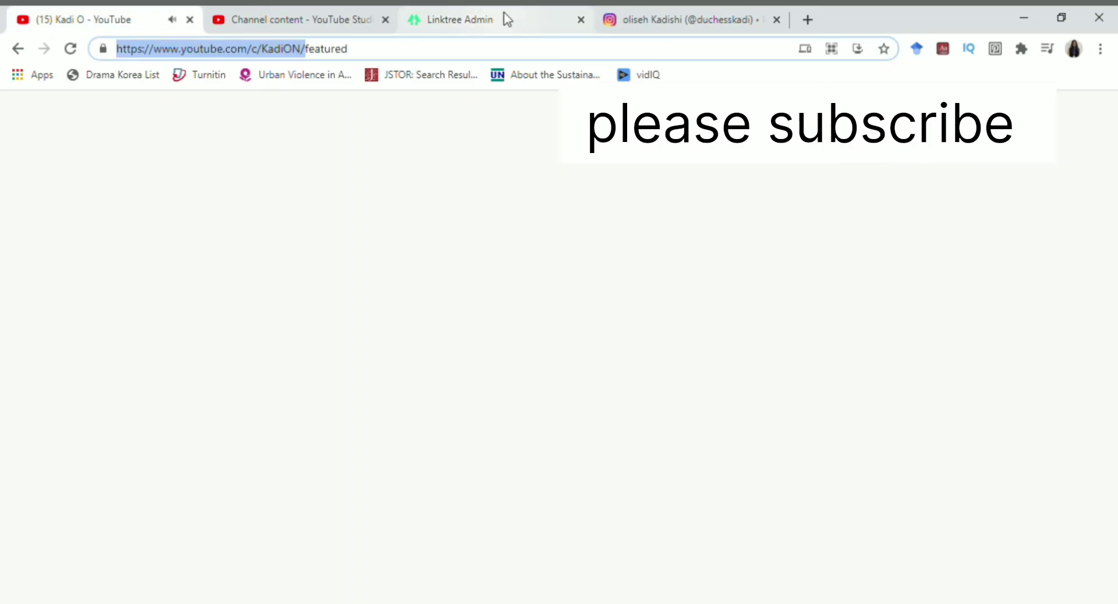
# Return to the Linktree Admin tab
pyautogui.click(449, 19)
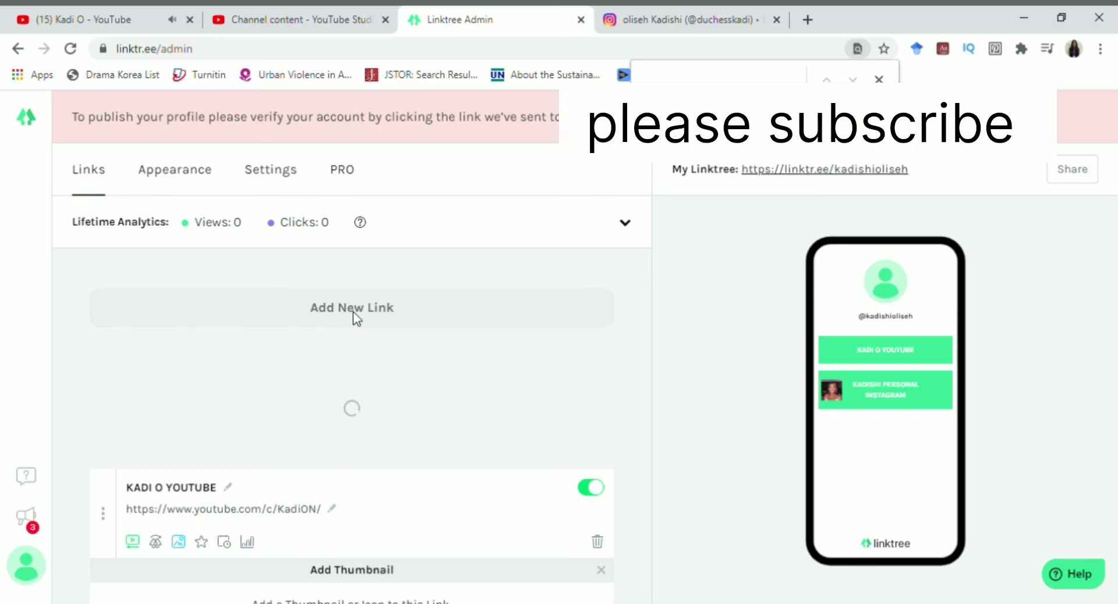
pyautogui.moveTo(463, 558)
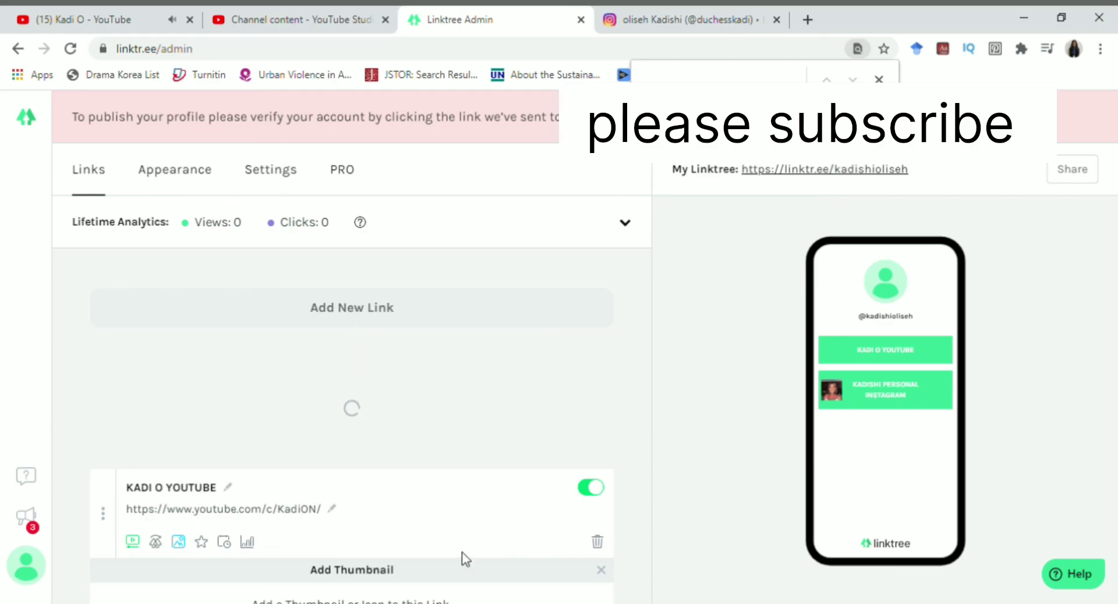
pyautogui.moveTo(450, 440)
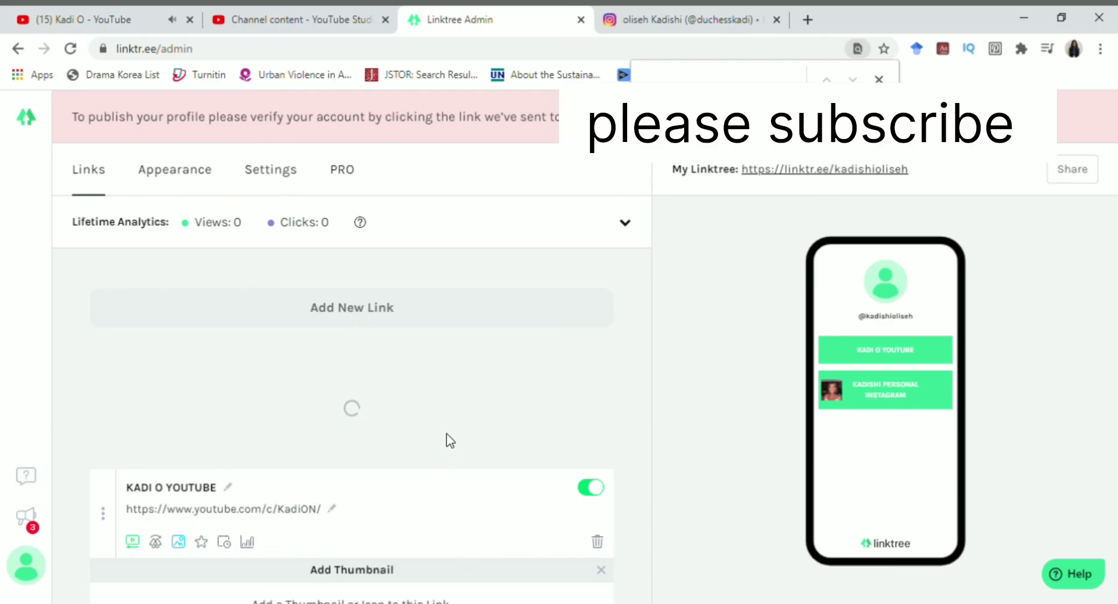
# Add a new link at the top and title it 'NOKVIEW'
pyautogui.click(350, 308)
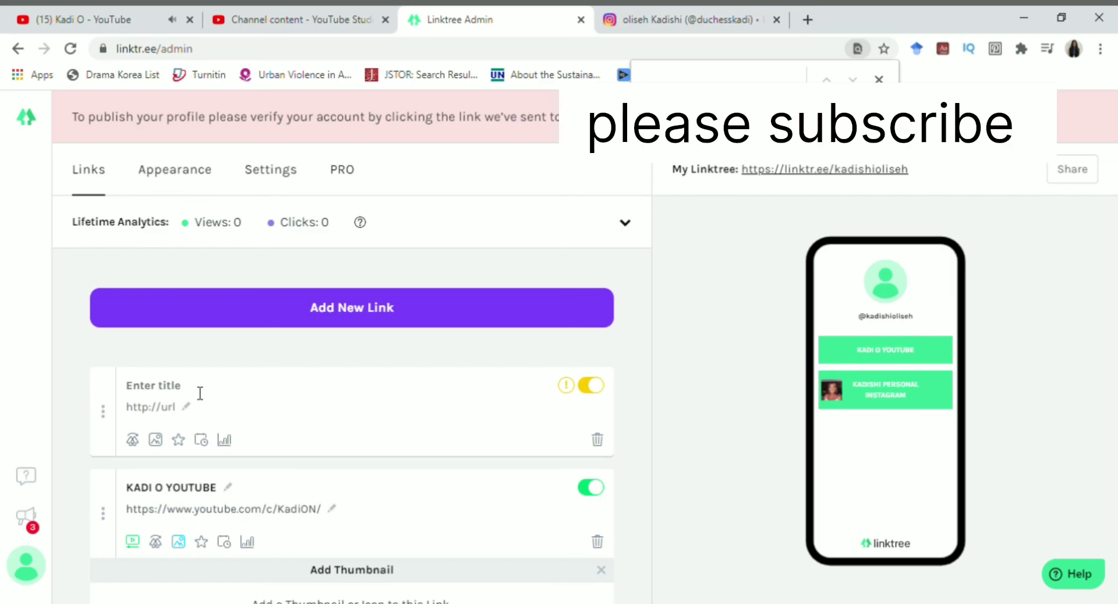
pyautogui.click(153, 385)
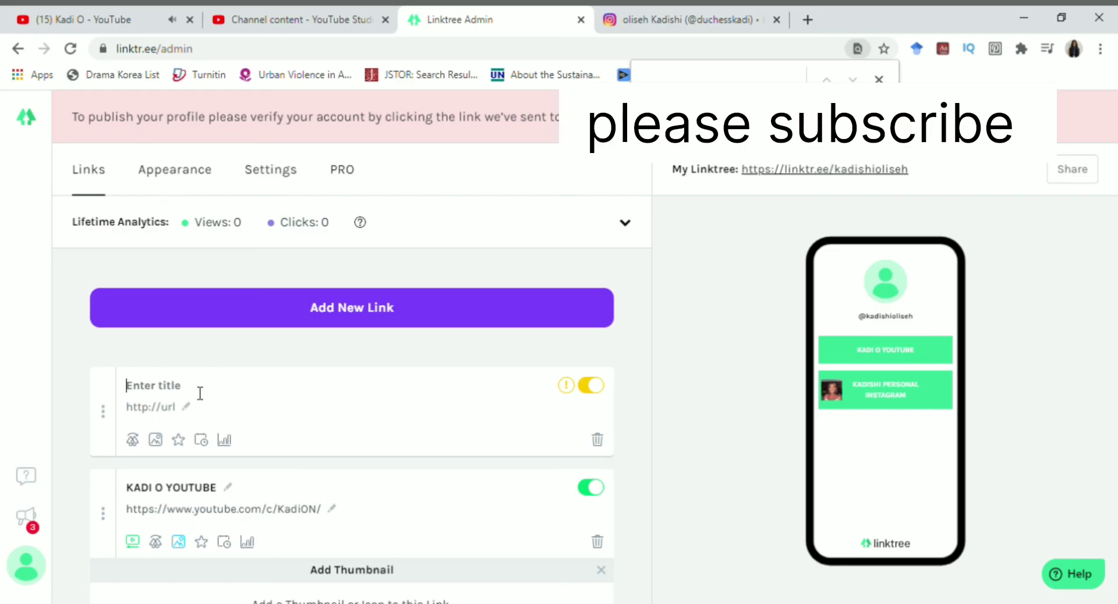
pyautogui.write('NOK')
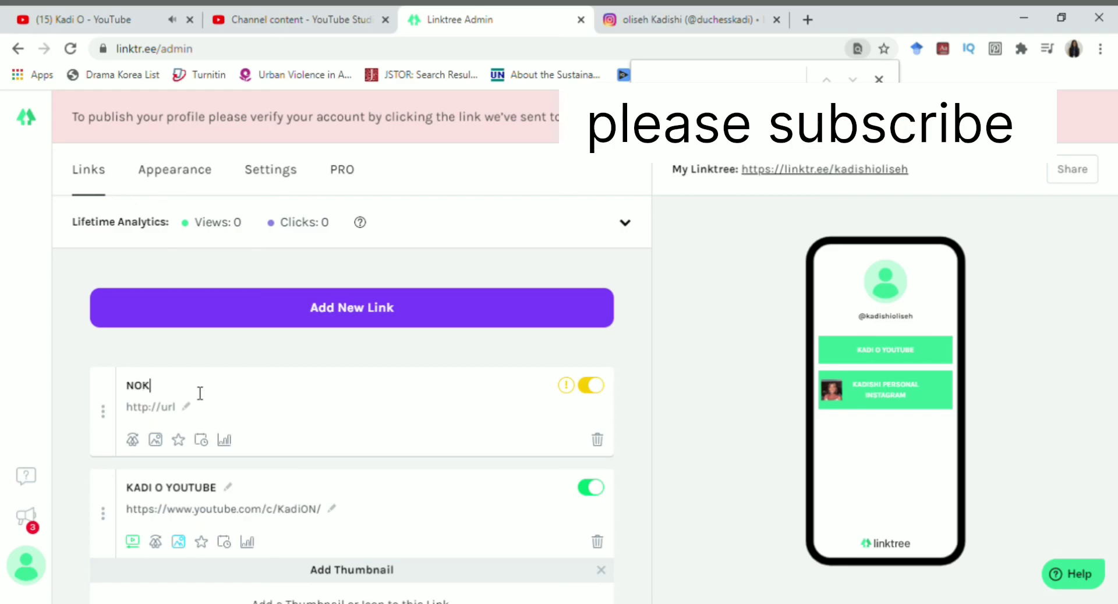
pyautogui.write('VIEW')
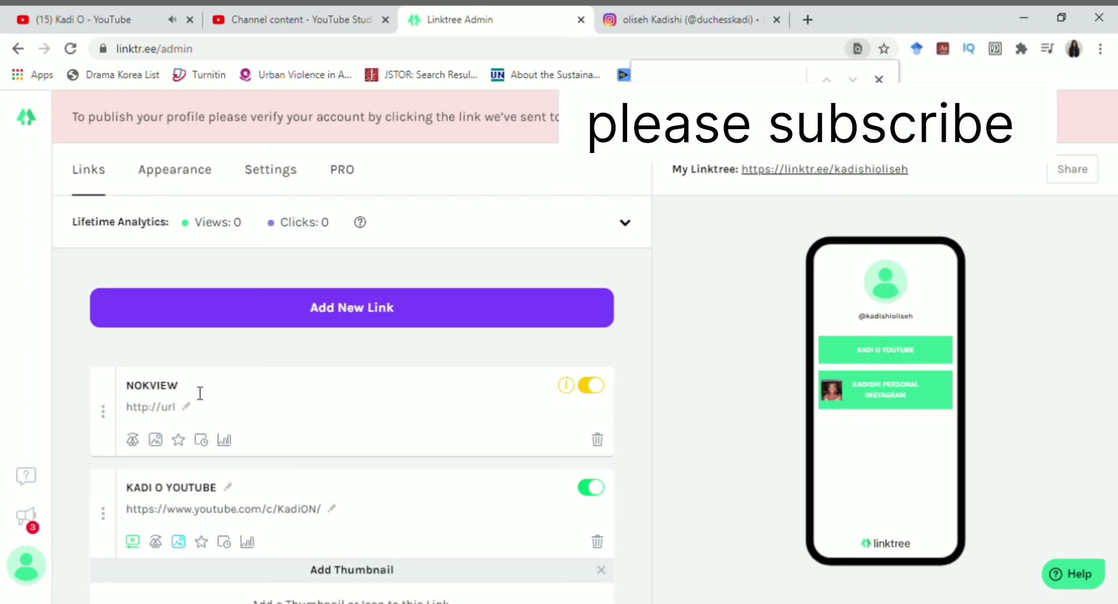